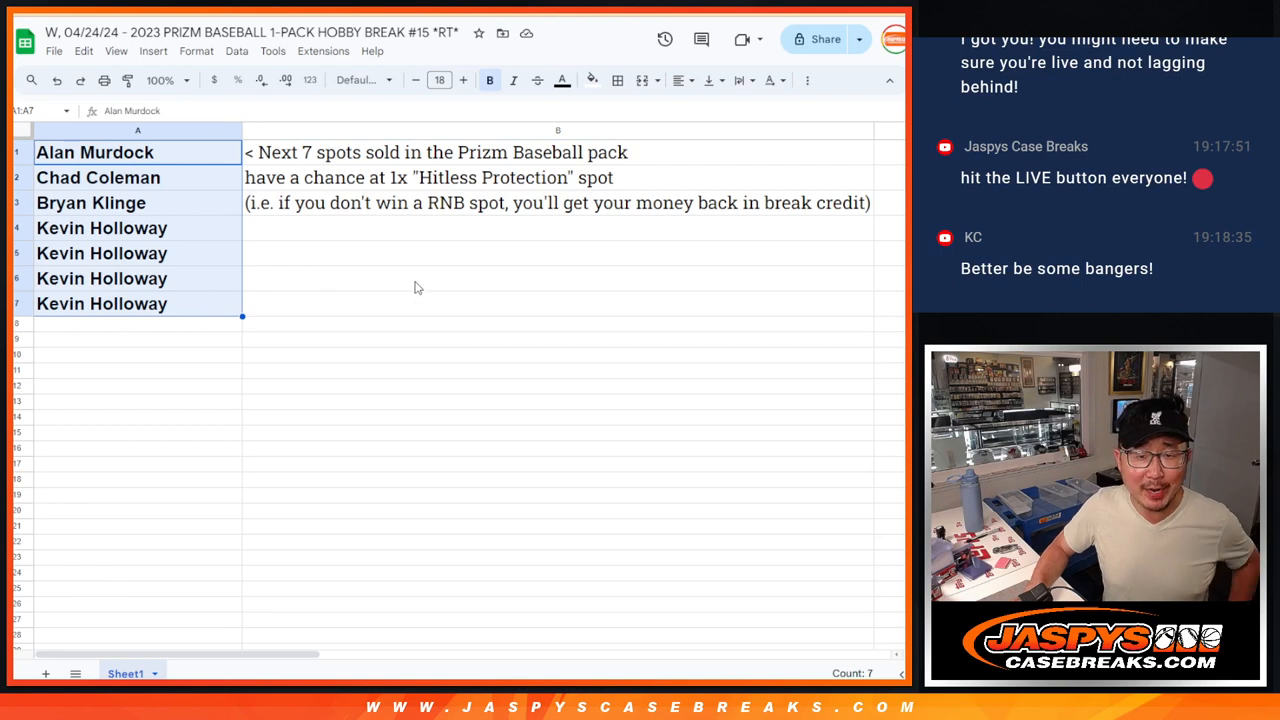
pyautogui.moveTo(390, 248)
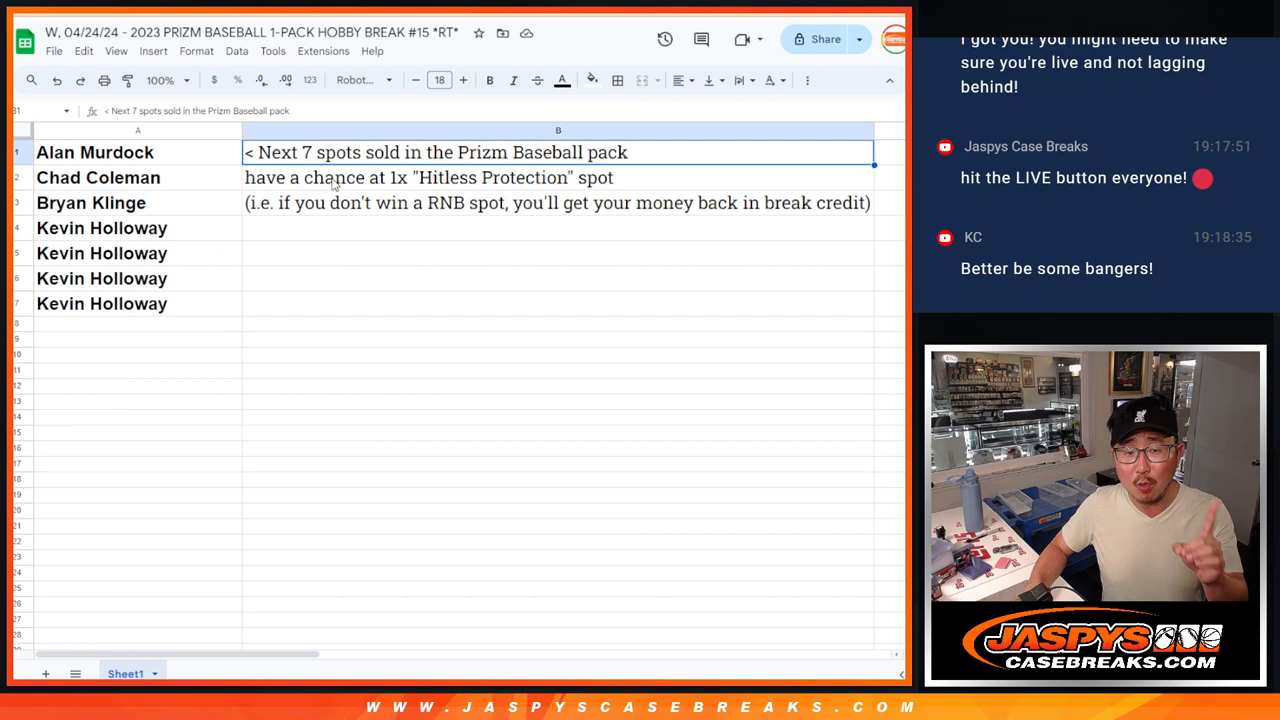
pyautogui.moveTo(204, 174)
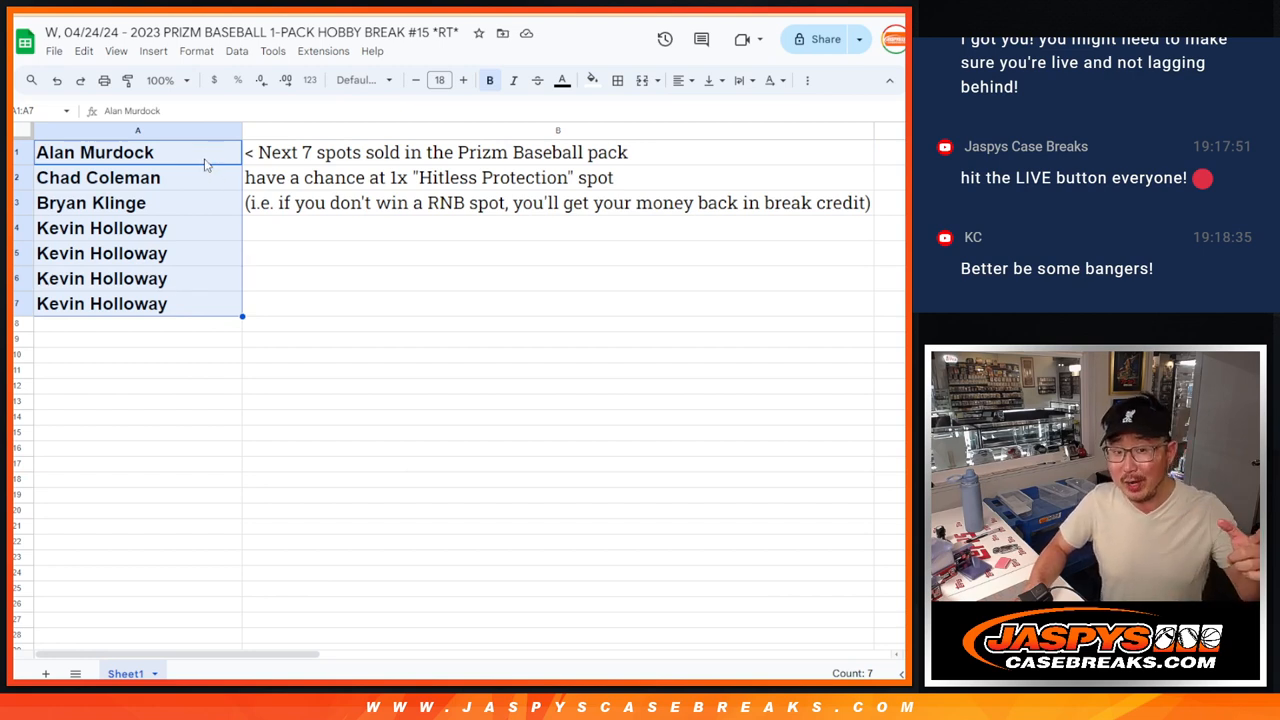
pyautogui.moveTo(202, 194)
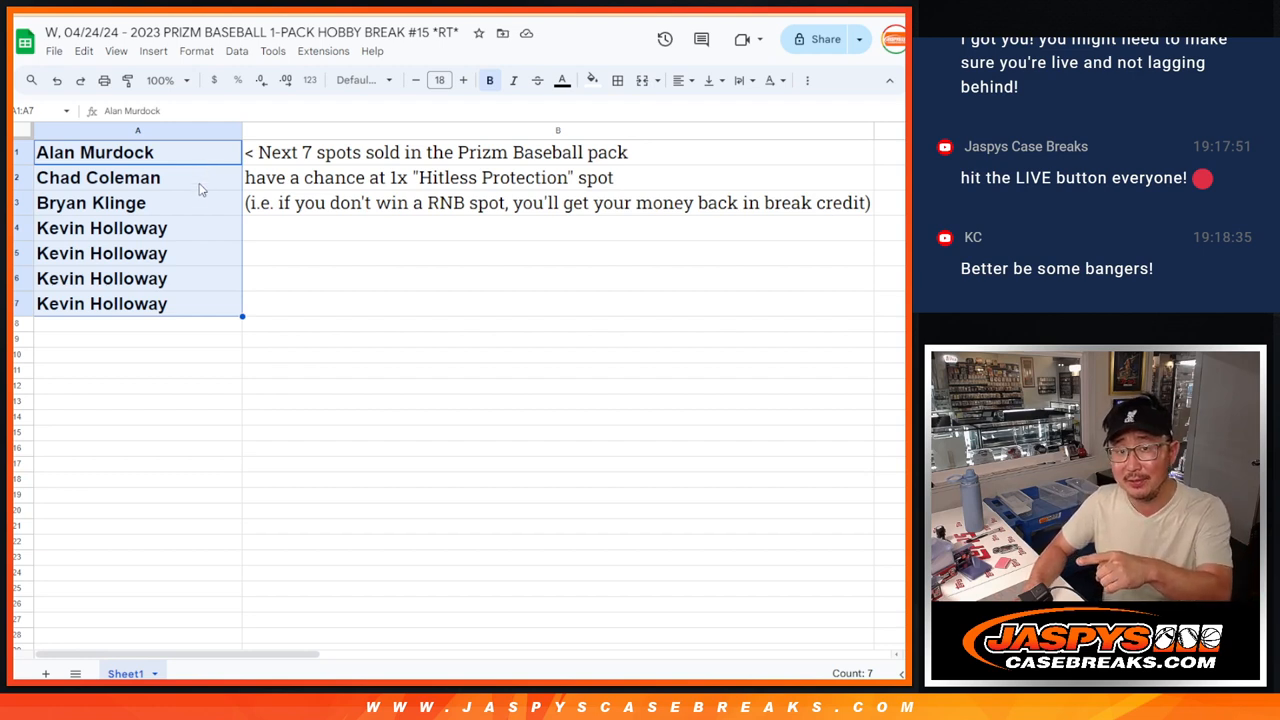
pyautogui.moveTo(192, 196)
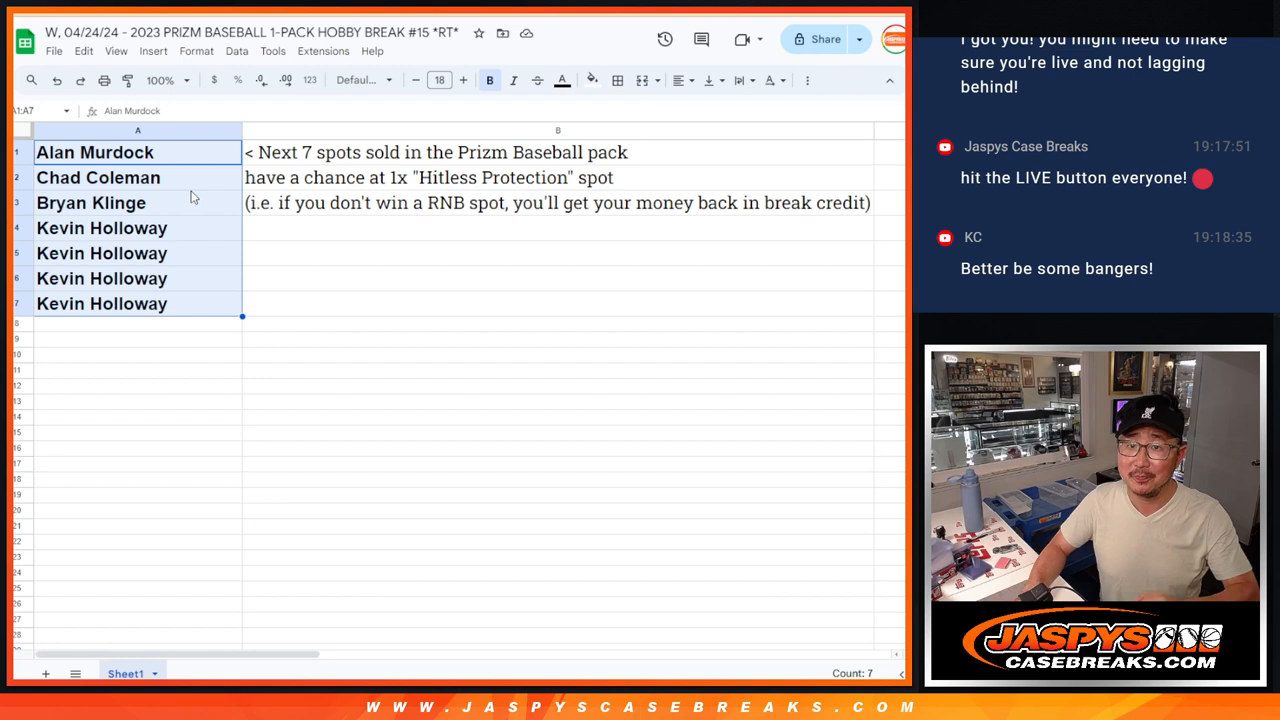
pyautogui.moveTo(184, 204)
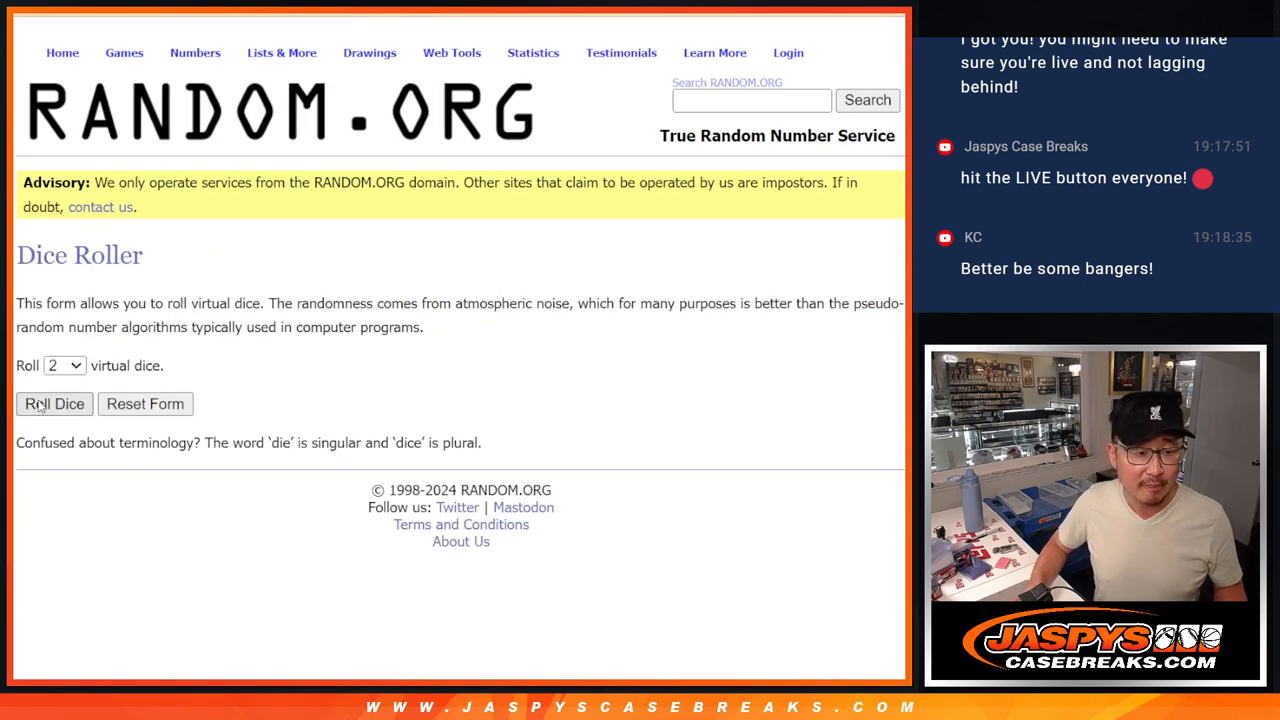
# Shuffle the seven buyer names in RANDOM.ORG's List Randomizer to pick the winner
pyautogui.click(54, 404)
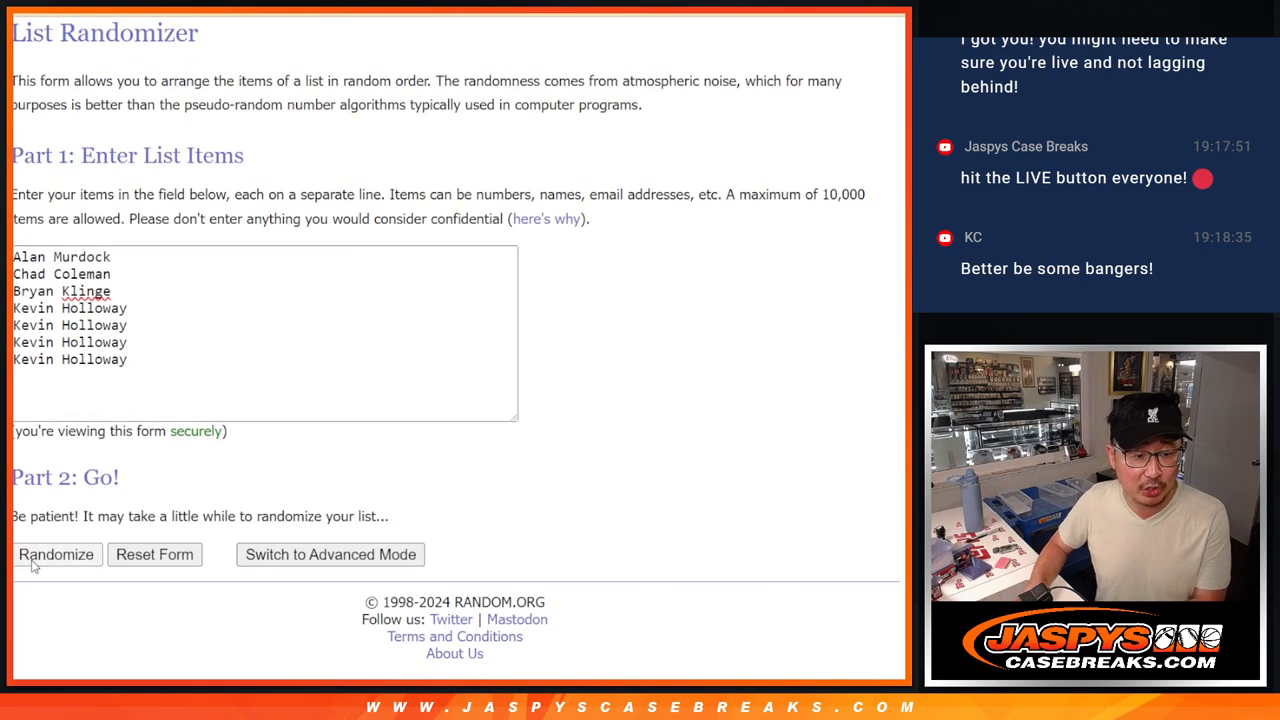
pyautogui.click(56, 554)
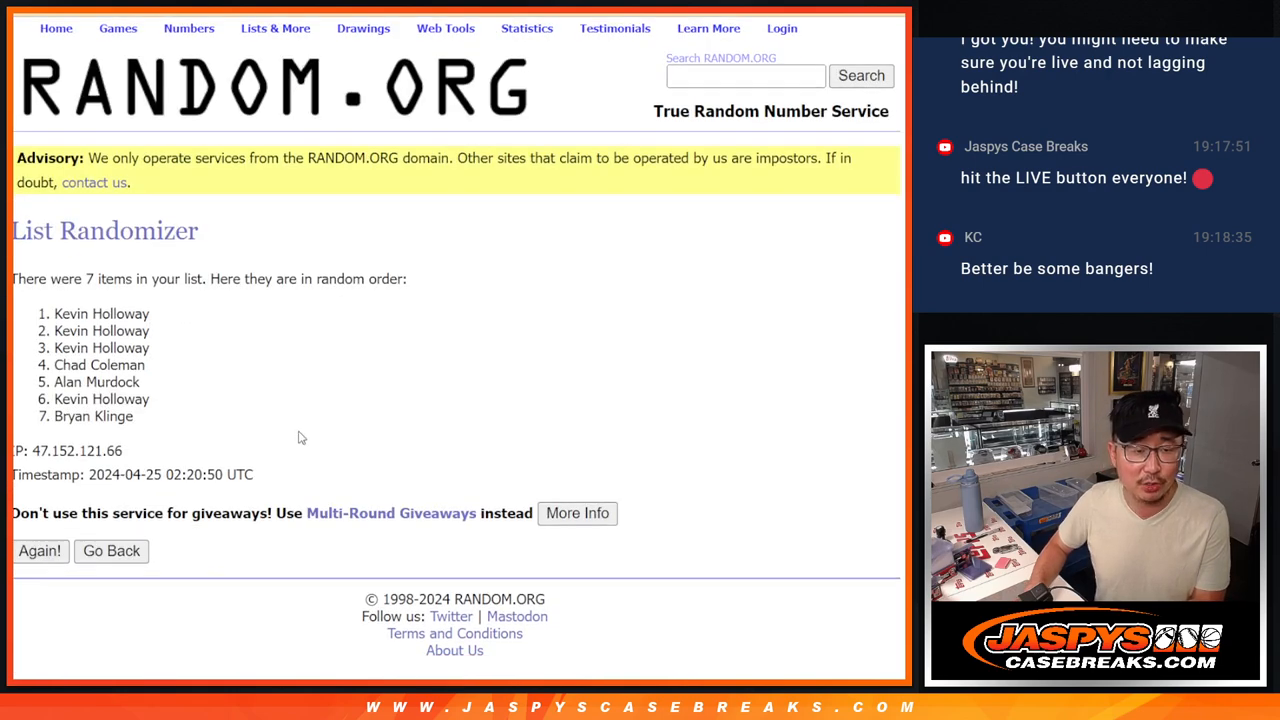
pyautogui.click(40, 550)
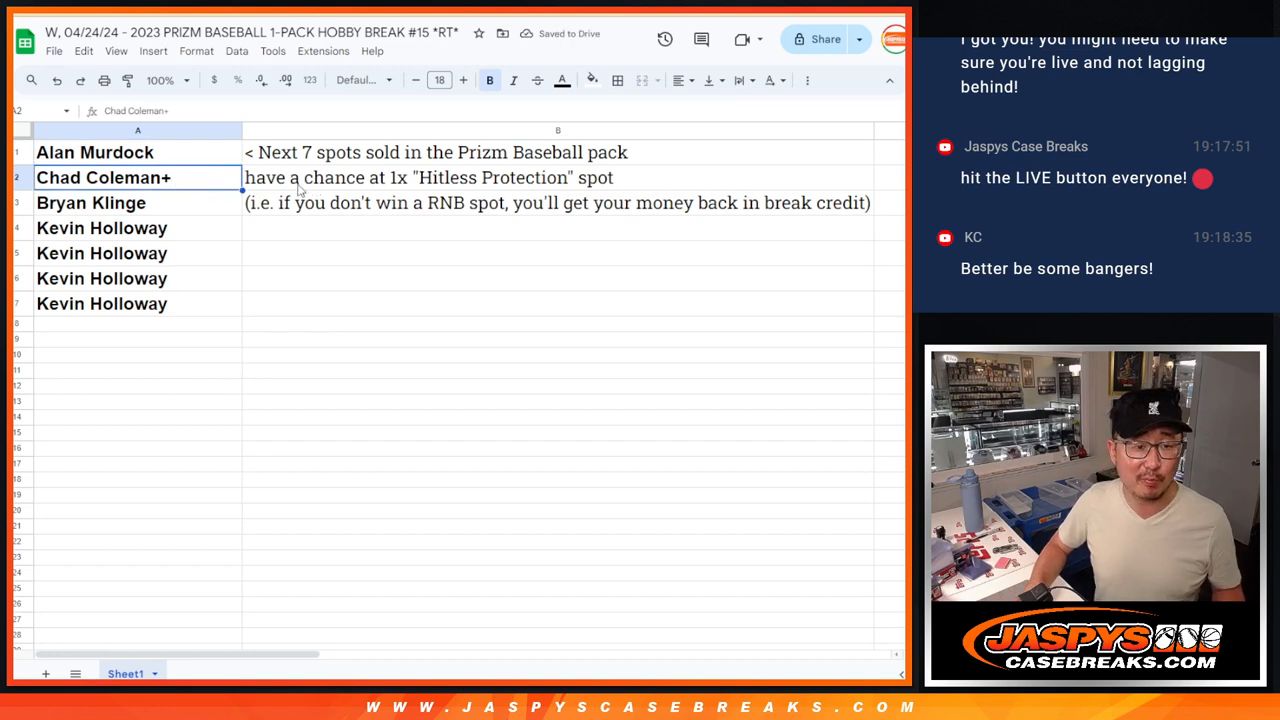
pyautogui.click(96, 152)
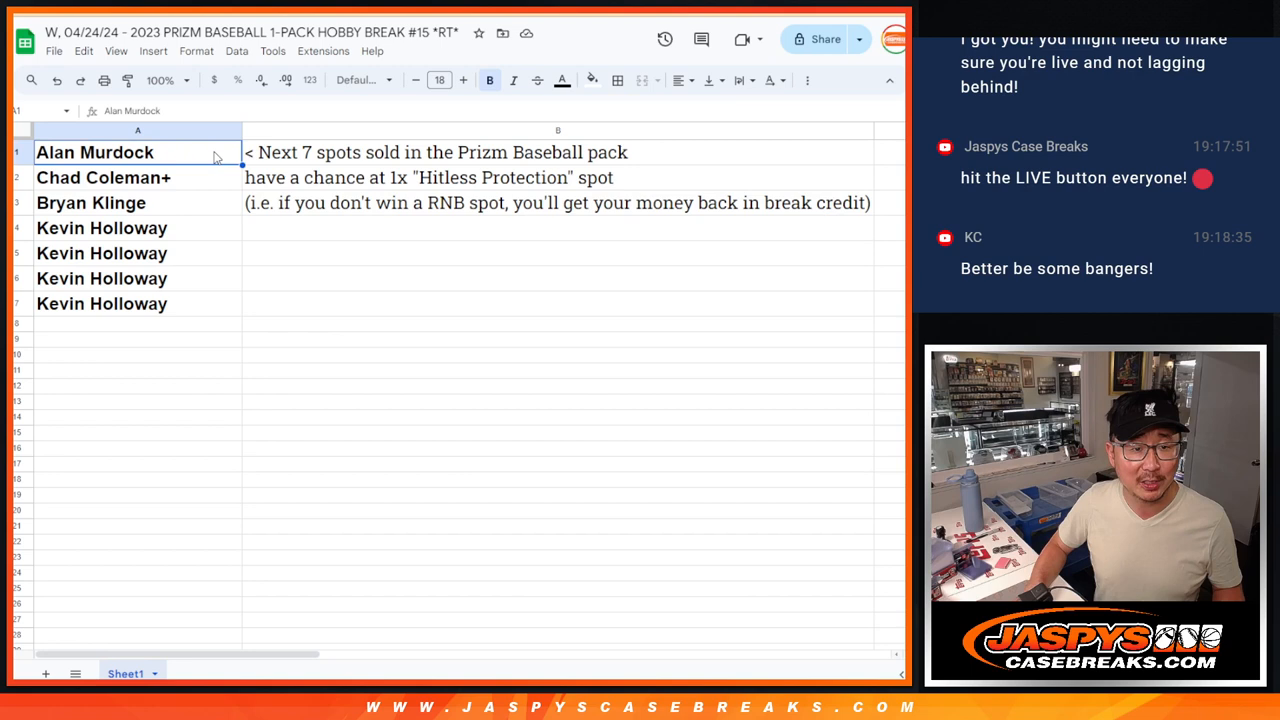